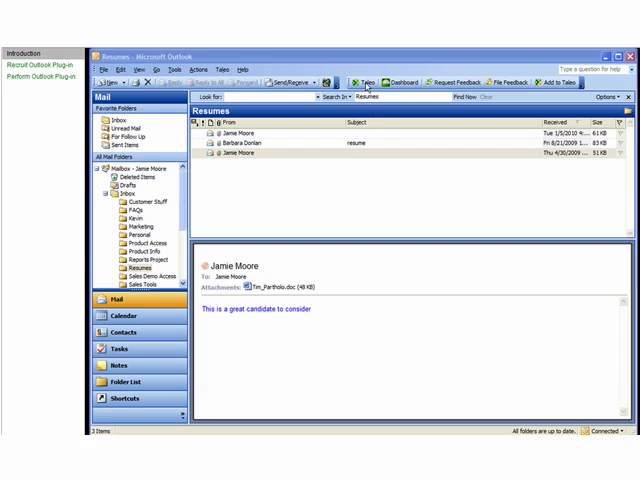
# - Load the Taleo home page, then show the Sales Demo Access folder's messages
pyautogui.click(358, 82)
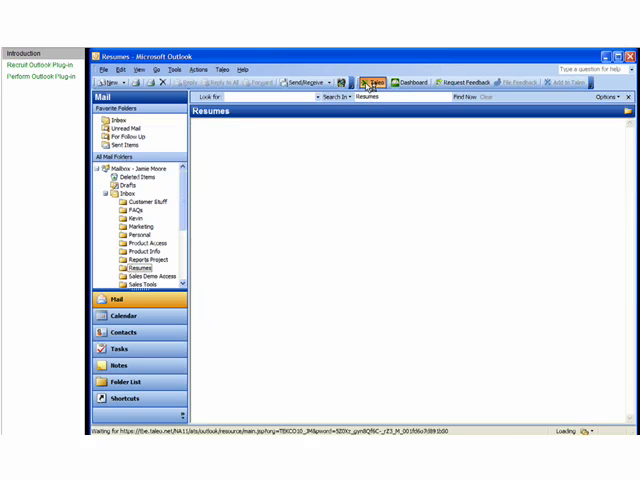
pyautogui.click(375, 83)
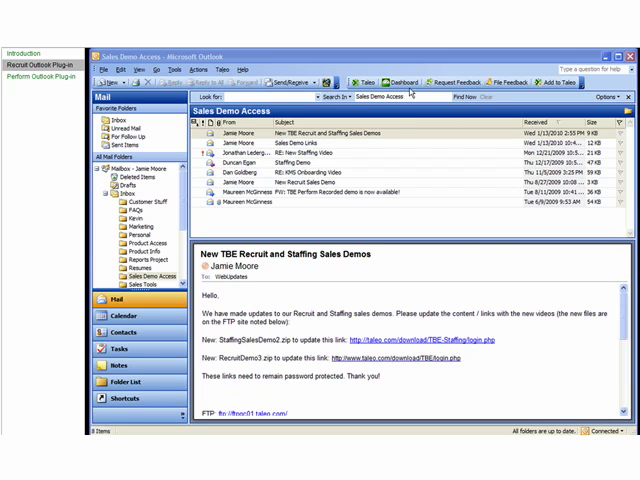
# - Review the Taleo dashboard's tasks, active candidates and requisitions, then return to Resumes
pyautogui.click(406, 82)
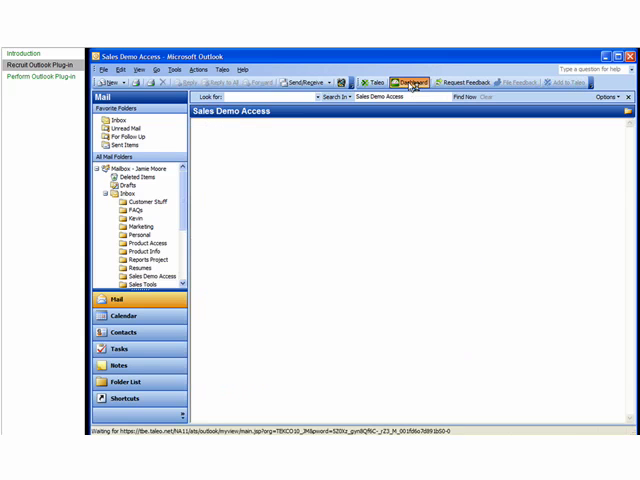
pyautogui.click(408, 83)
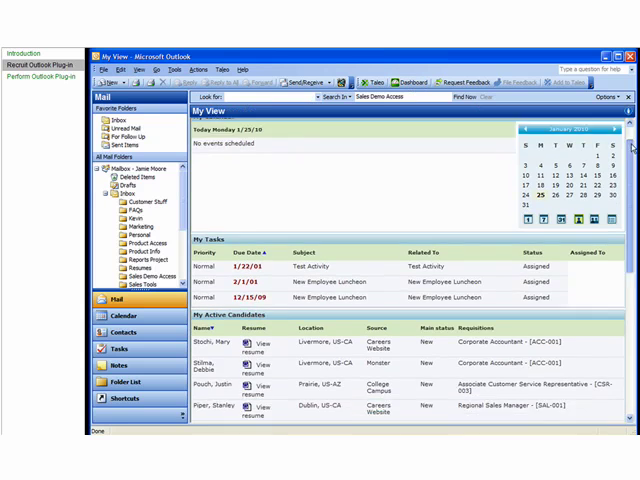
pyautogui.scroll(-3)
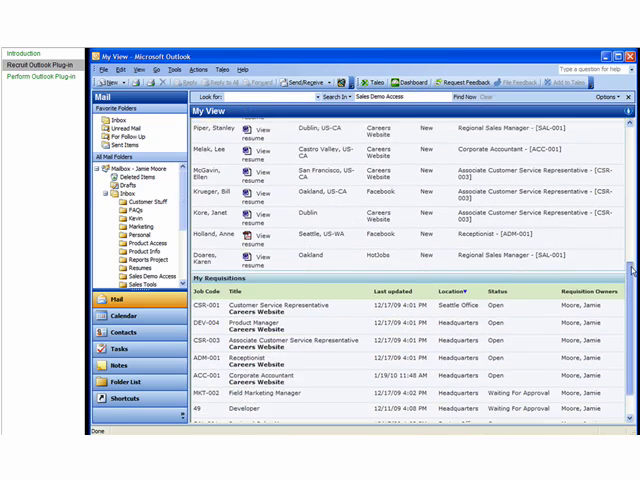
pyautogui.scroll(-3)
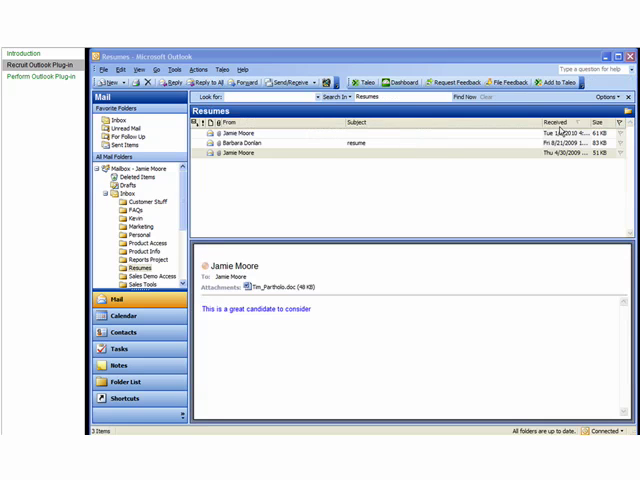
pyautogui.click(571, 82)
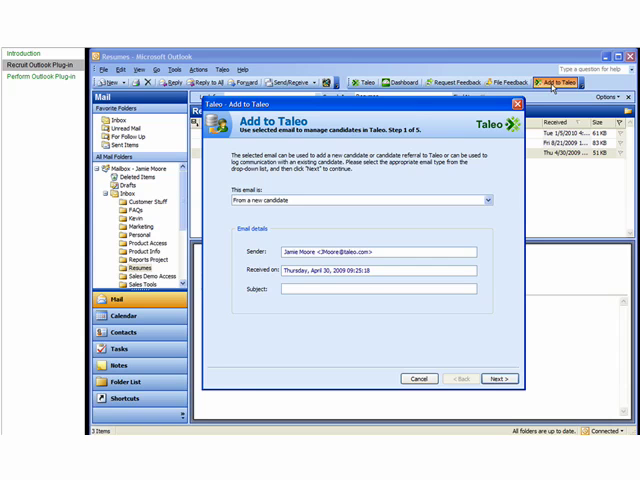
pyautogui.moveTo(485, 328)
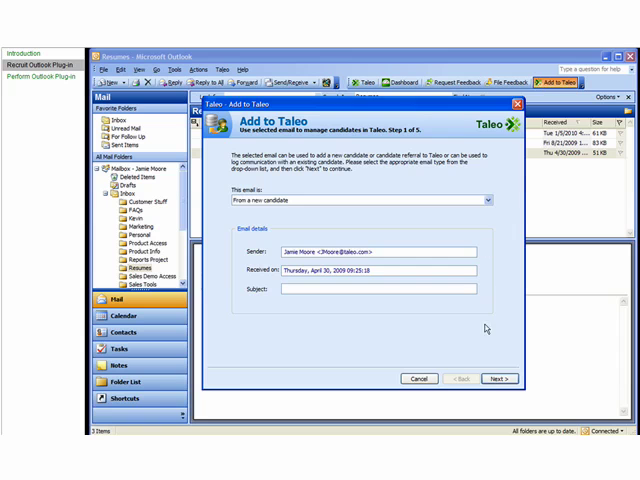
pyautogui.click(500, 378)
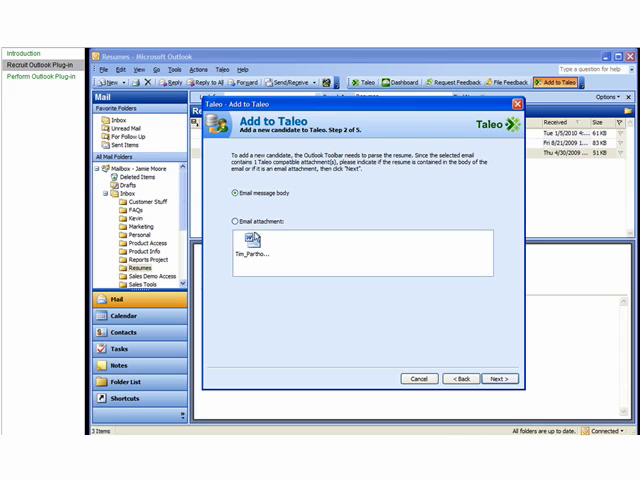
pyautogui.click(236, 220)
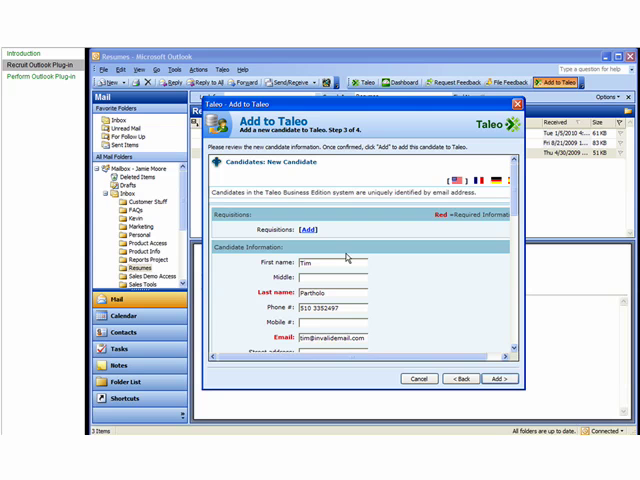
pyautogui.moveTo(518, 235)
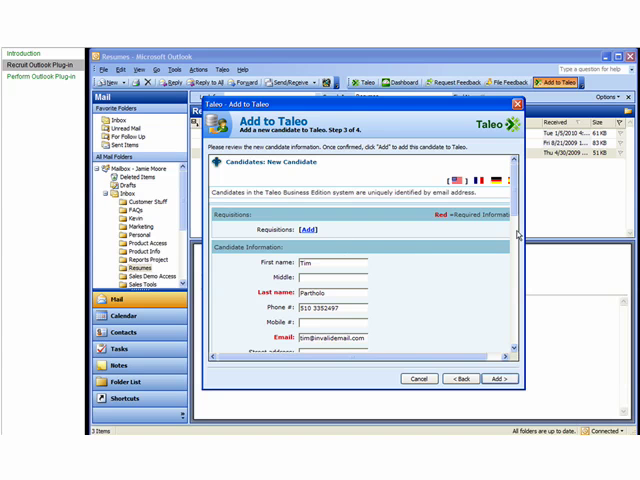
pyautogui.scroll(-3)
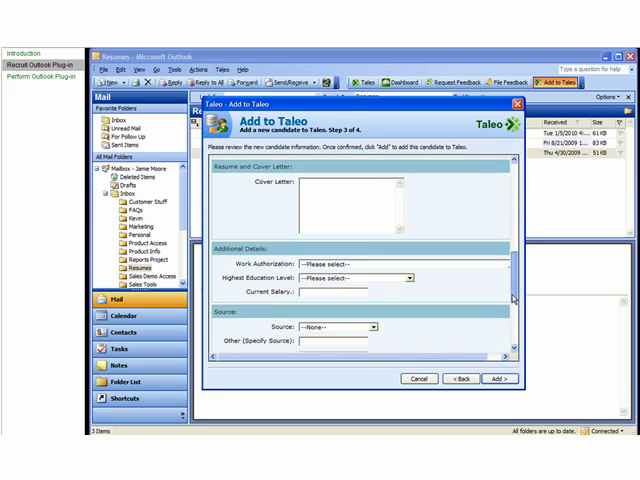
pyautogui.scroll(-3)
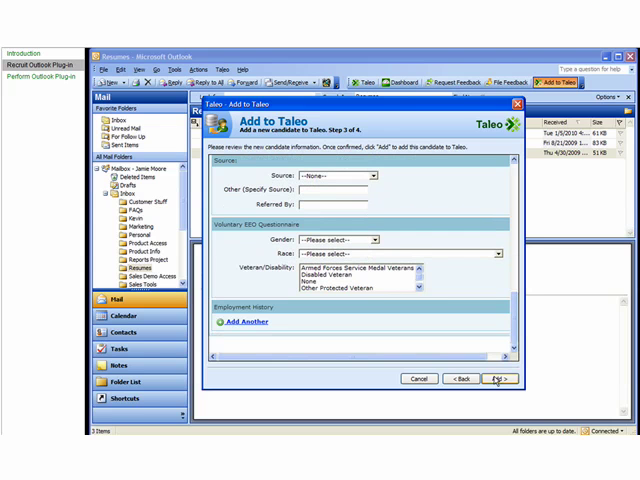
pyautogui.click(500, 378)
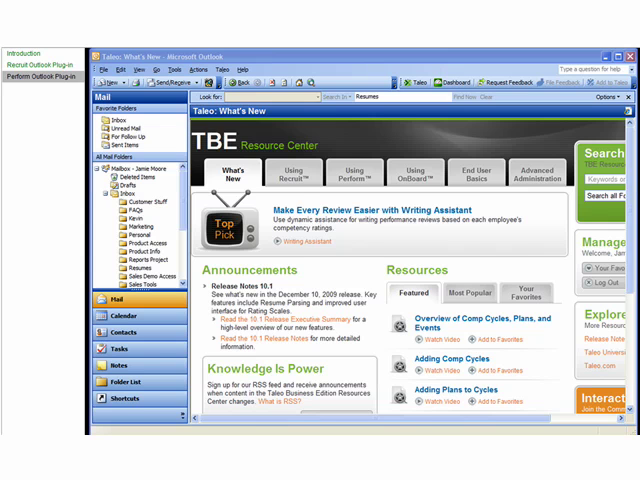
pyautogui.click(460, 82)
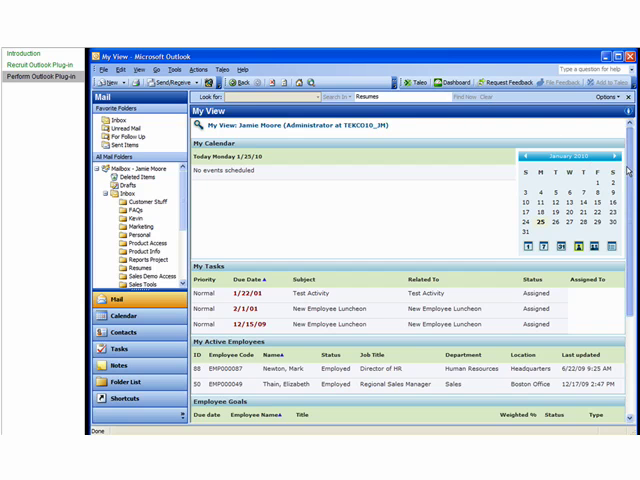
pyautogui.scroll(-3)
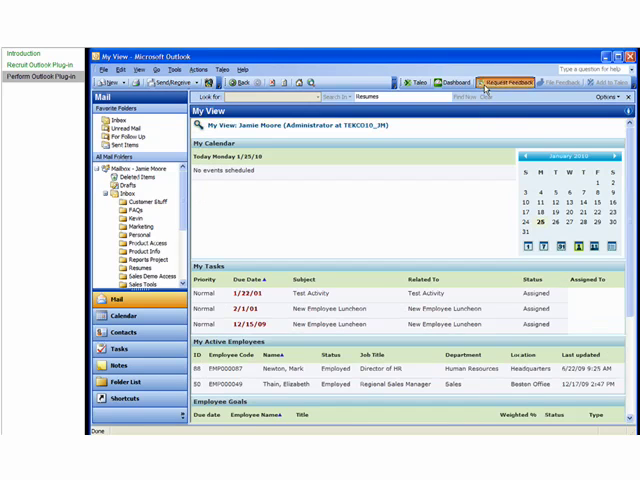
pyautogui.click(487, 82)
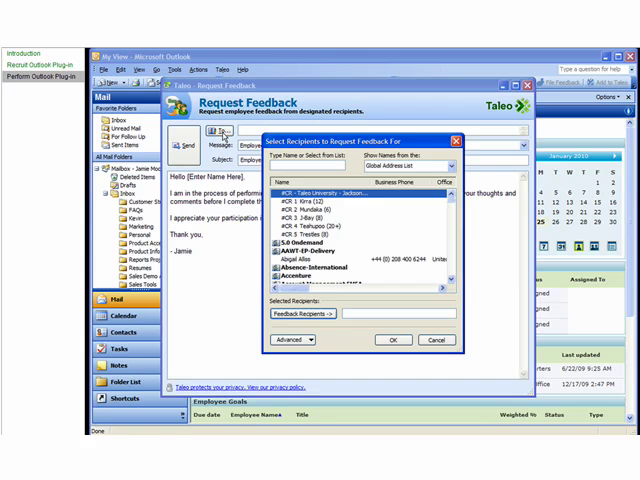
pyautogui.write('Maureen')
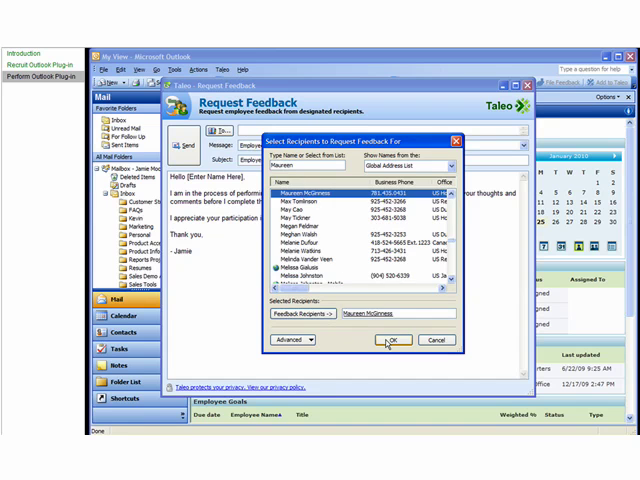
pyautogui.click(395, 339)
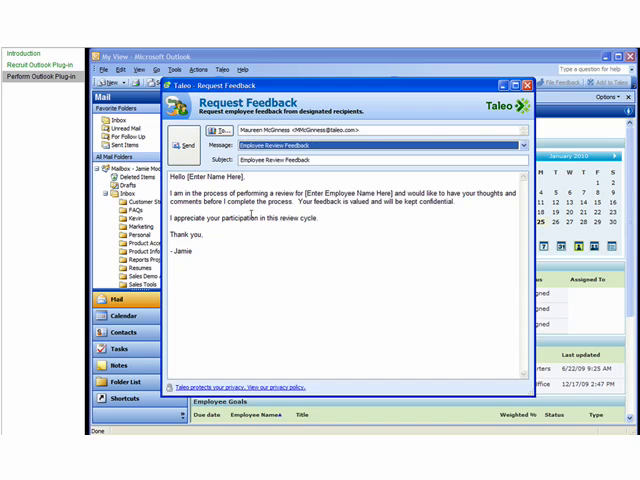
pyautogui.doubleClick(228, 176)
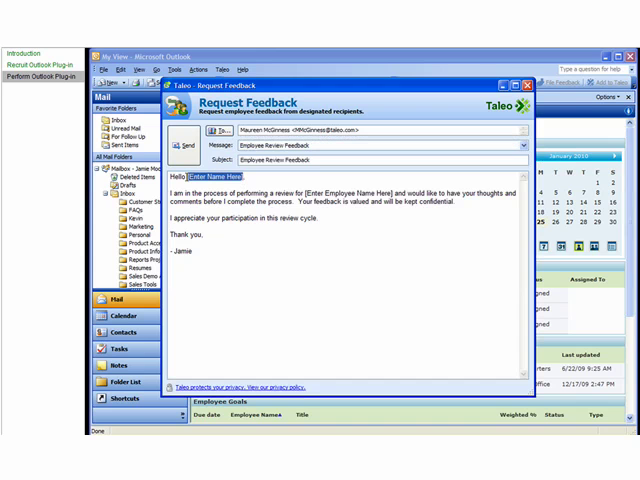
pyautogui.write('Maureen')
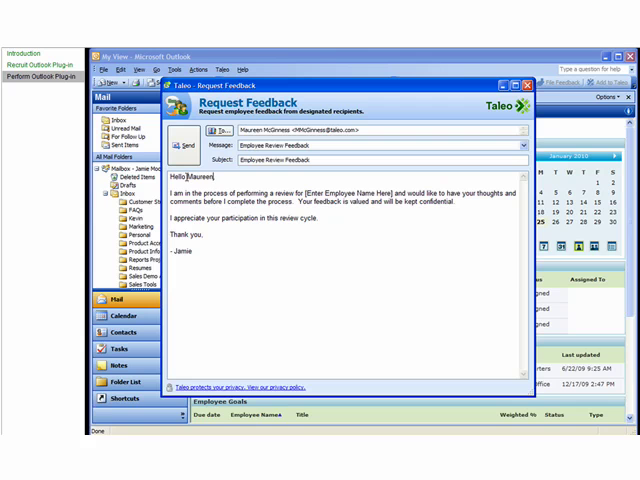
pyautogui.doubleClick(345, 192)
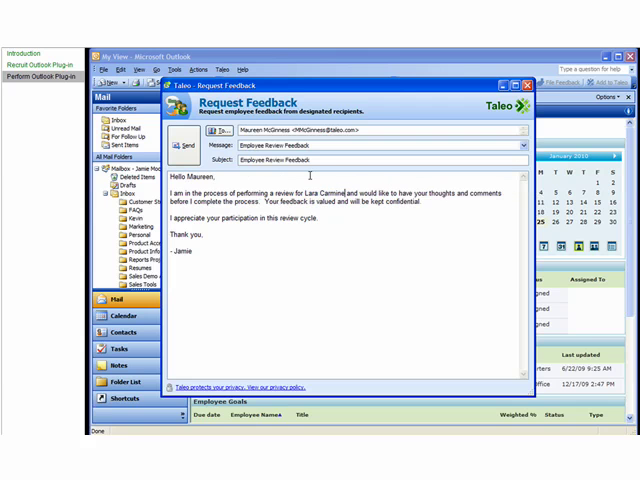
pyautogui.moveTo(181, 148)
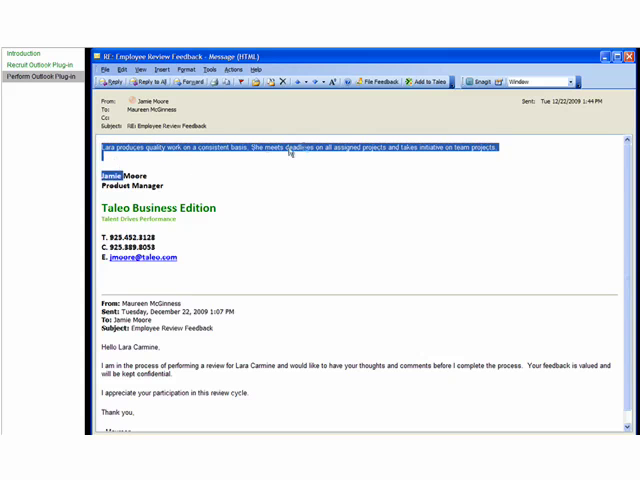
pyautogui.click(379, 82)
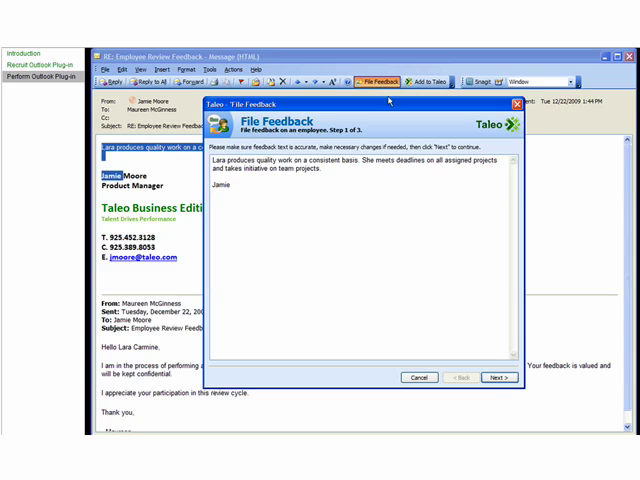
pyautogui.click(503, 377)
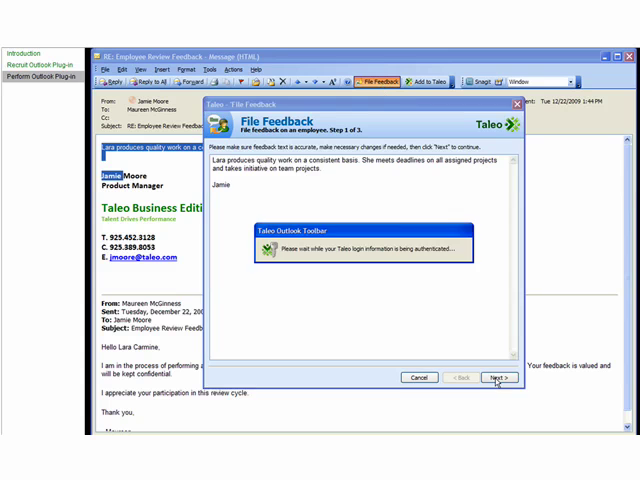
pyautogui.click(495, 377)
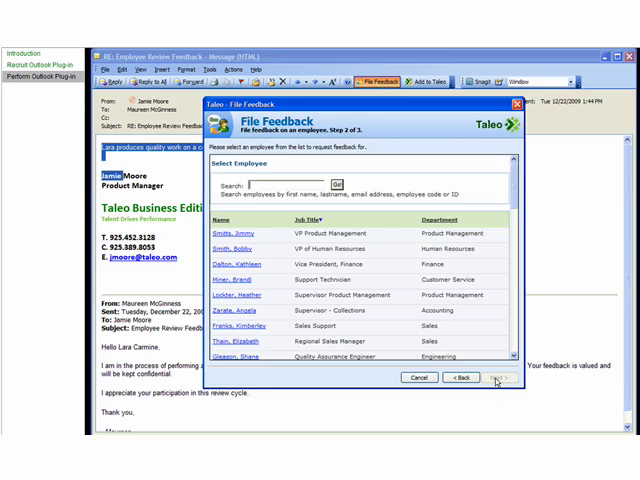
pyautogui.write('lara')
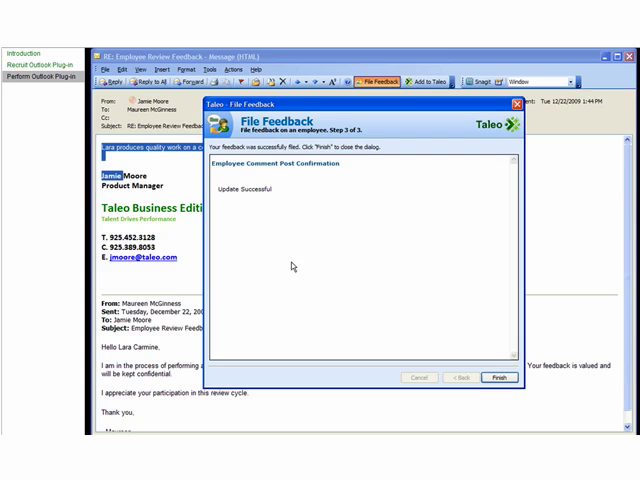
pyautogui.click(498, 377)
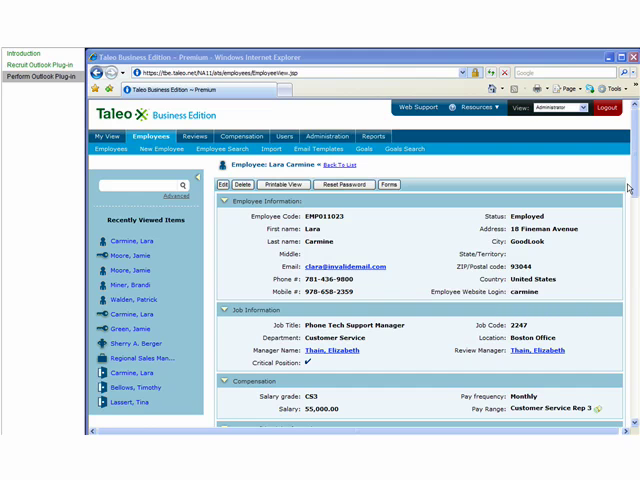
pyautogui.scroll(-3)
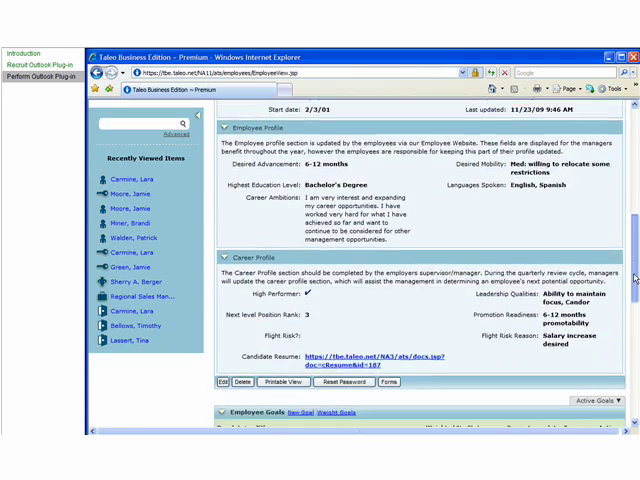
pyautogui.scroll(-3)
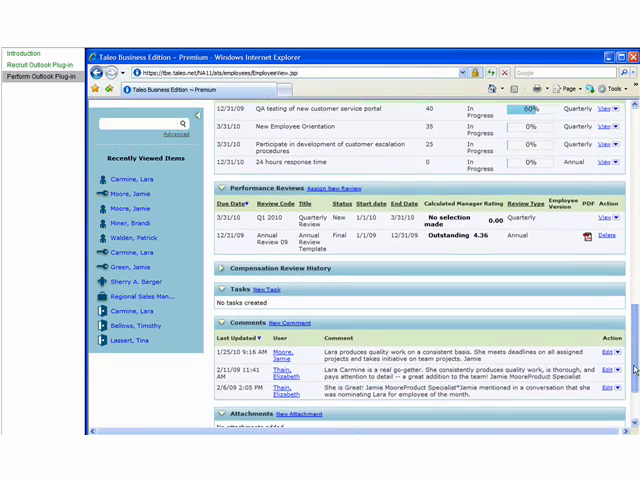